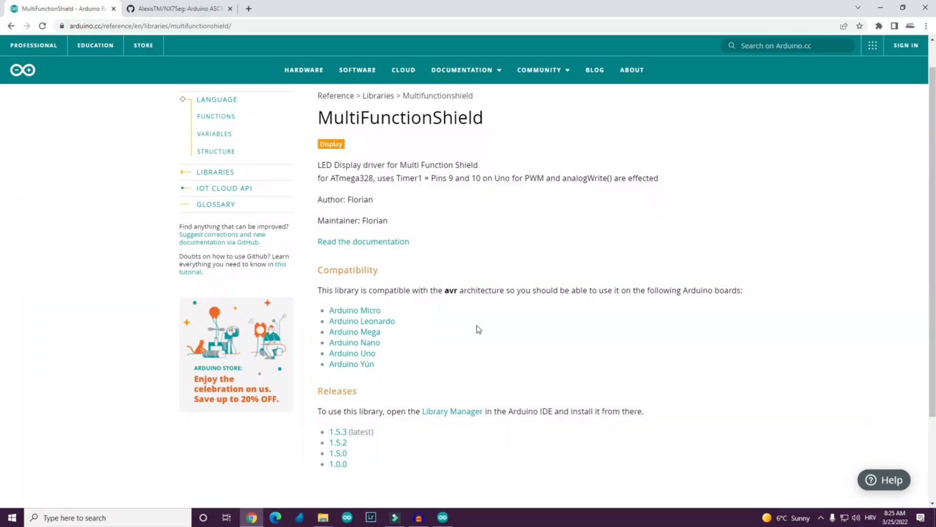
mouse_move(327, 461)
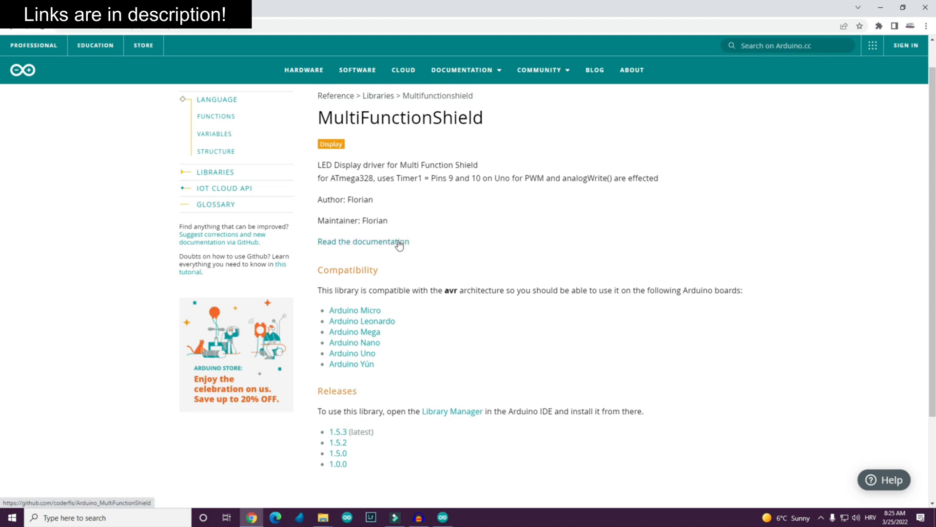
- Open the Arduino_MultiFunctionShield GitHub repo, skim its README, then go to the AlexisTM NX7Seg repository
click(363, 242)
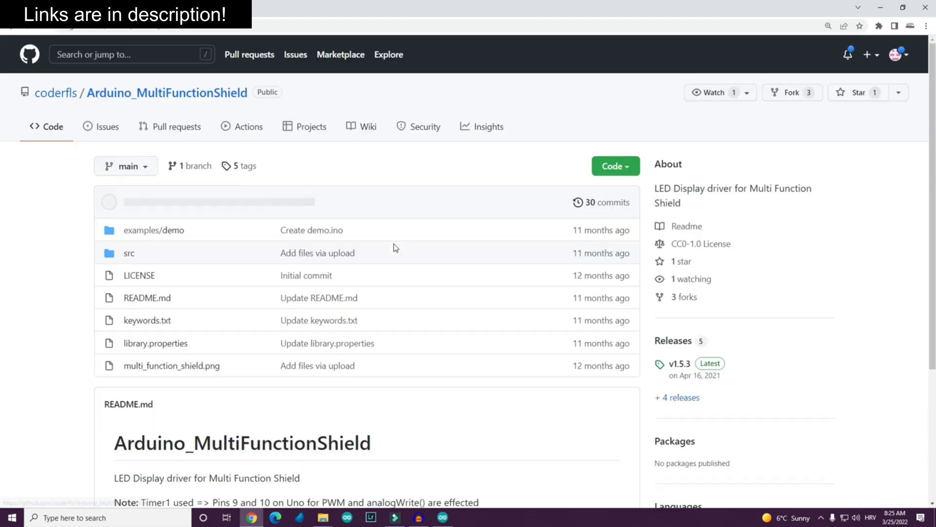
scroll(down, 3)
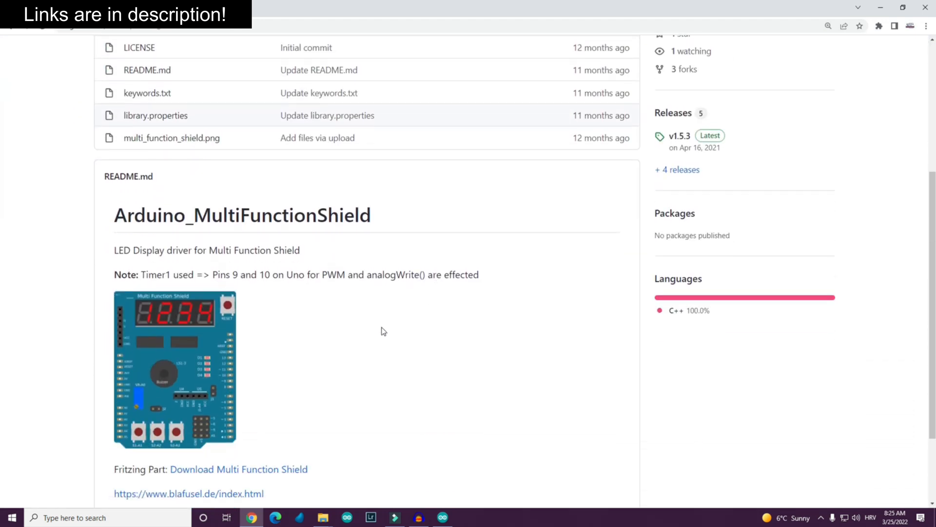
scroll(up, 3)
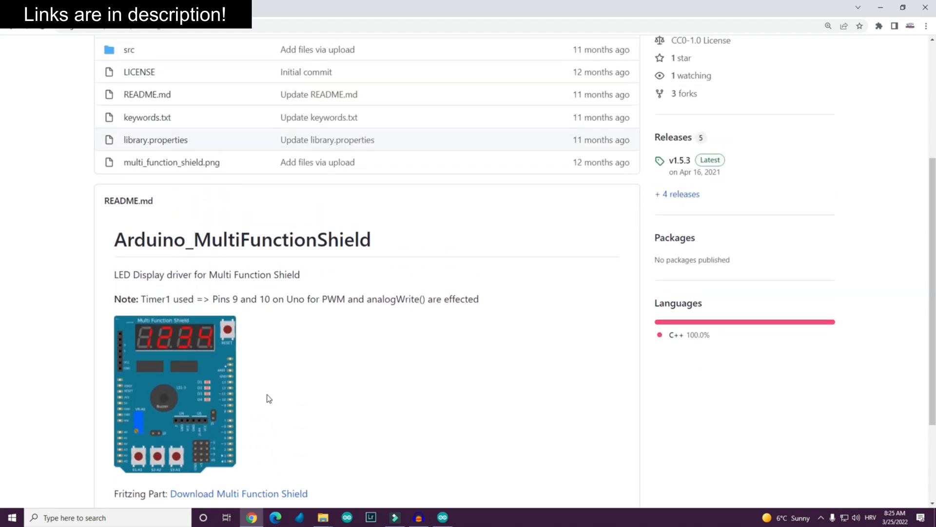
scroll(up, 3)
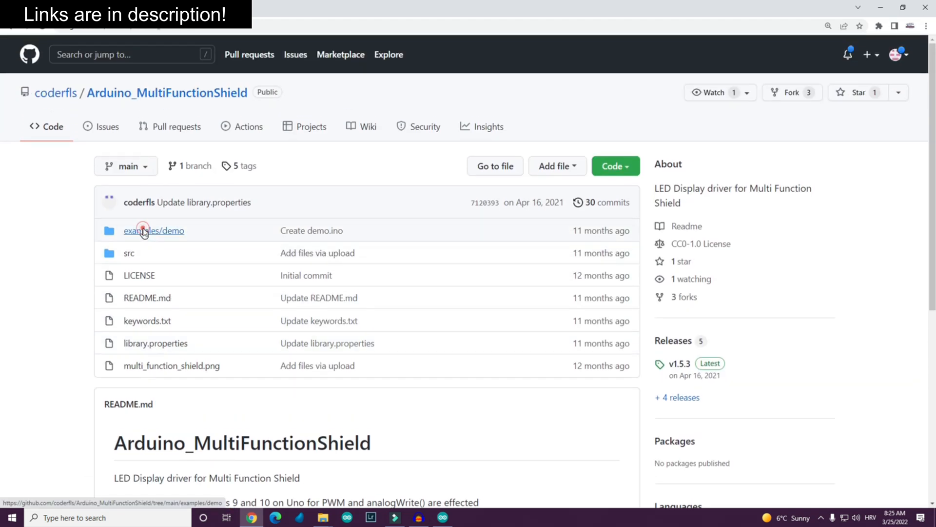
click(154, 231)
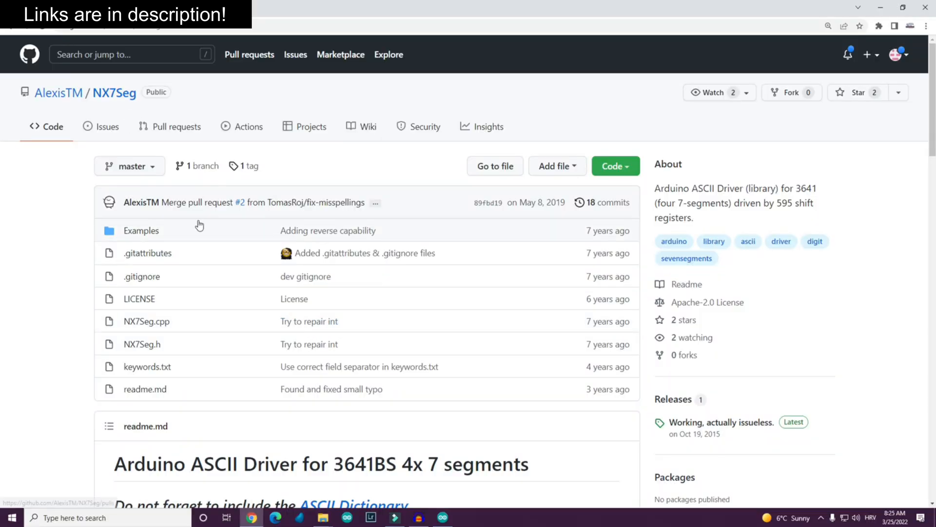
scroll(down, 3)
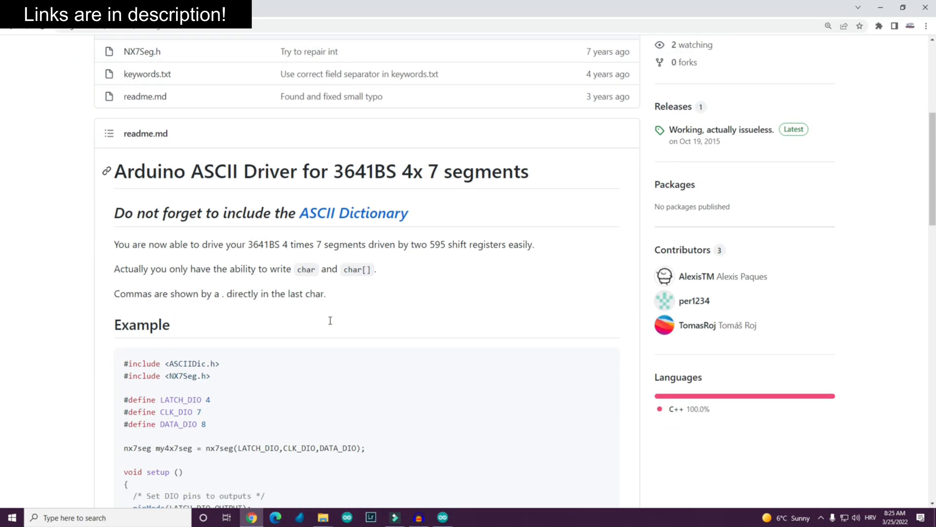
scroll(down, 3)
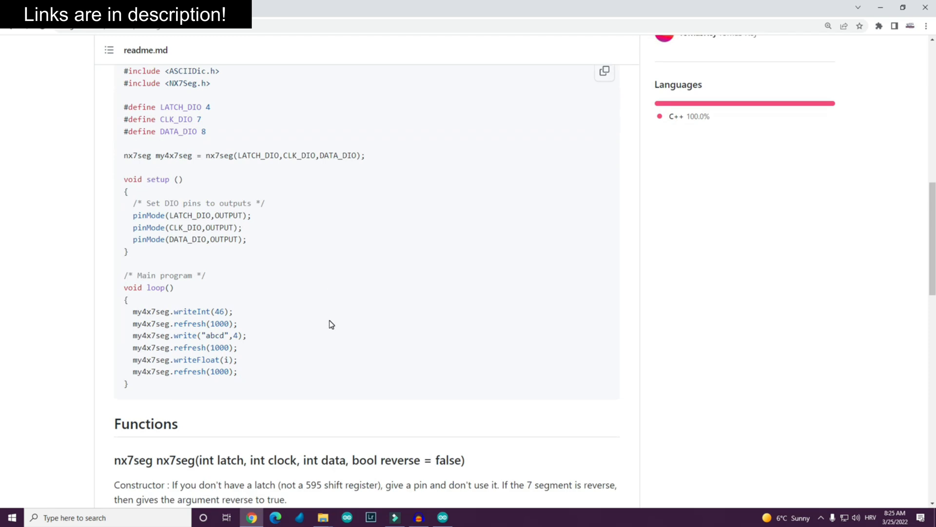
scroll(down, 3)
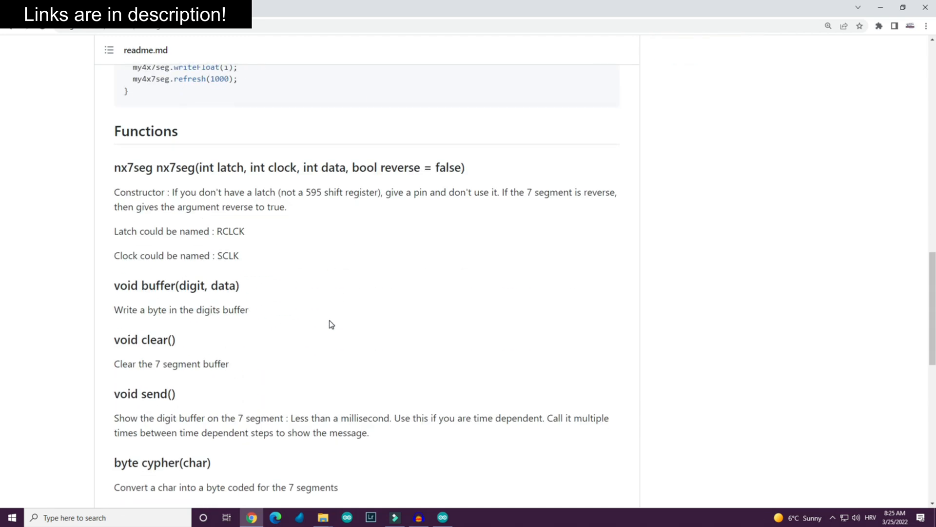
scroll(up, 3)
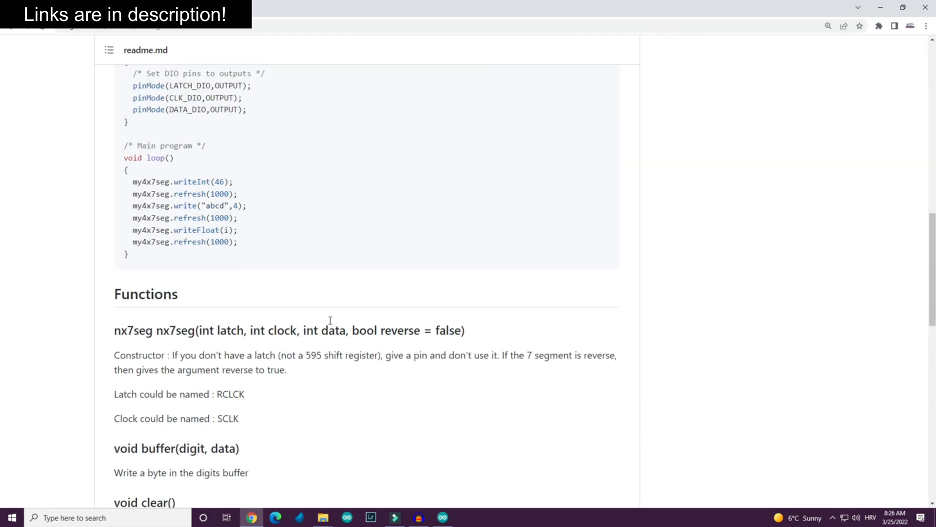
scroll(up, 3)
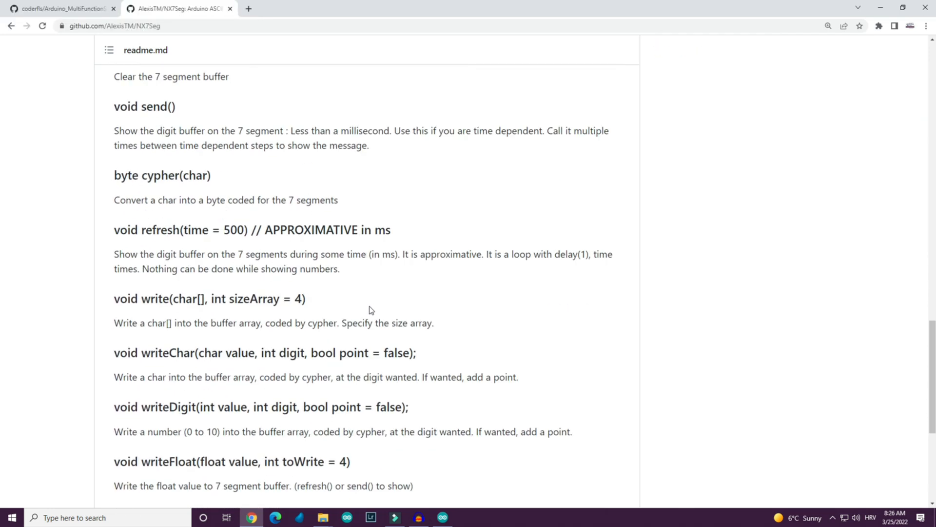
scroll(down, 3)
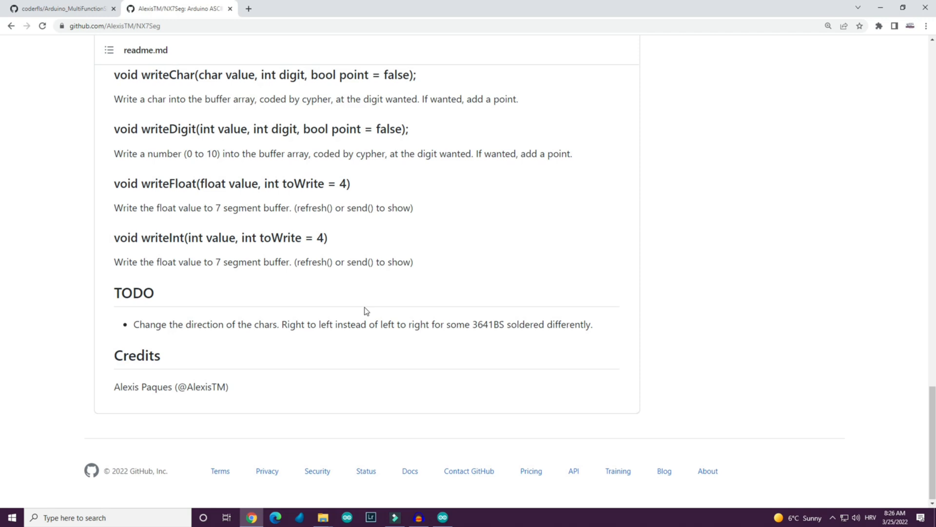
scroll(up, 3)
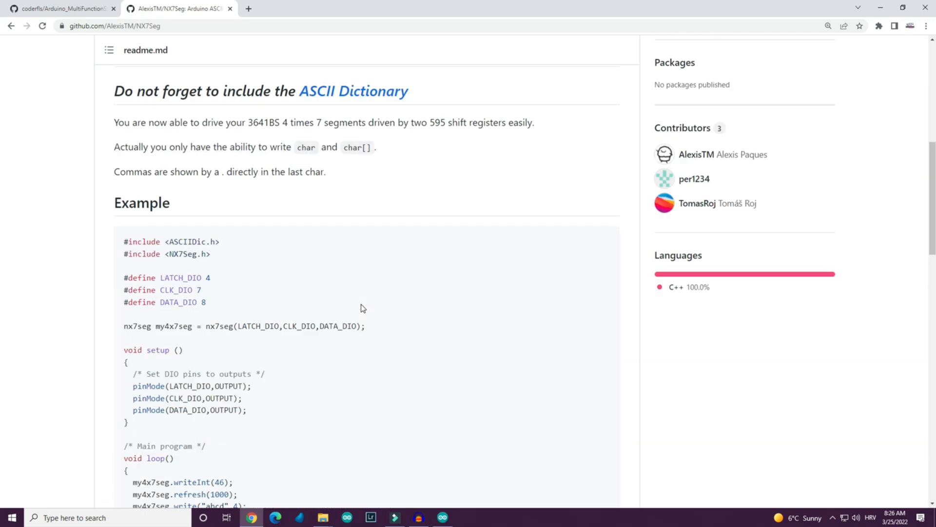